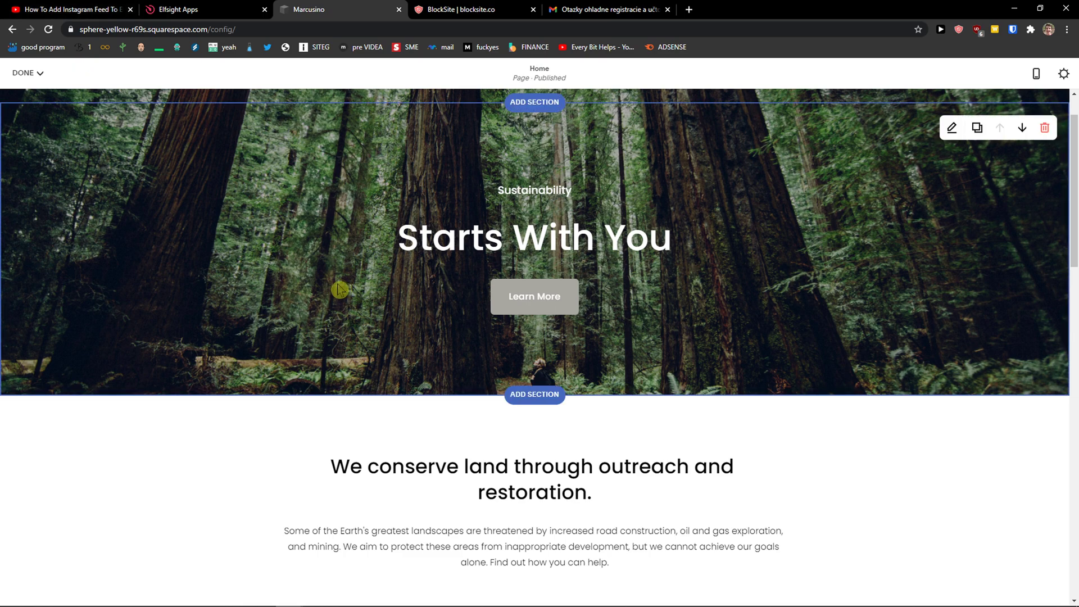
pyautogui.moveTo(265, 150)
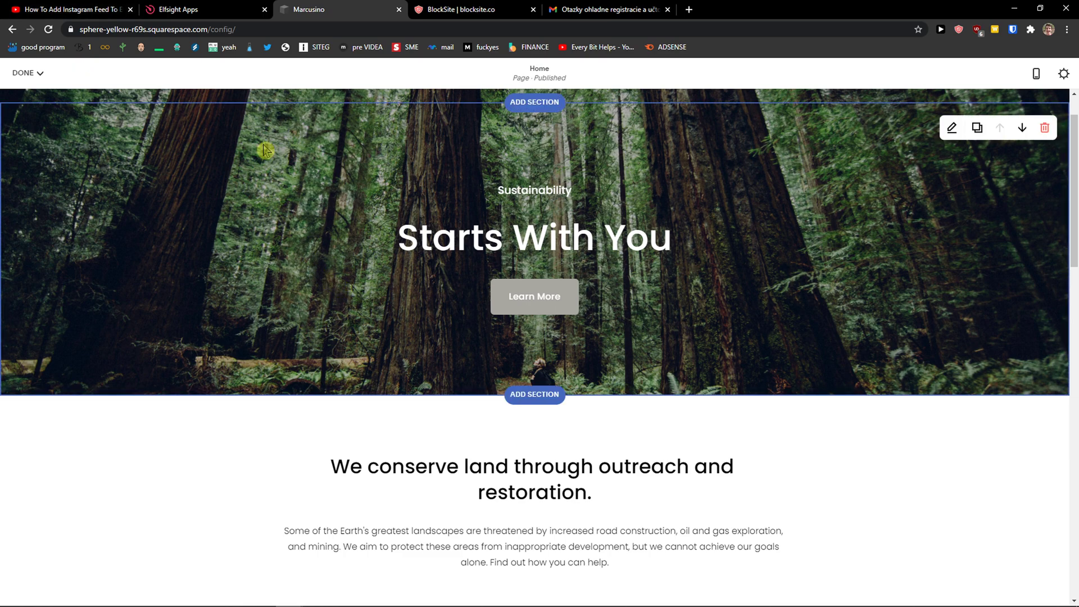
# Reach the Elfsight homepage via the elfsight.com link in the YouTube video description
pyautogui.click(68, 9)
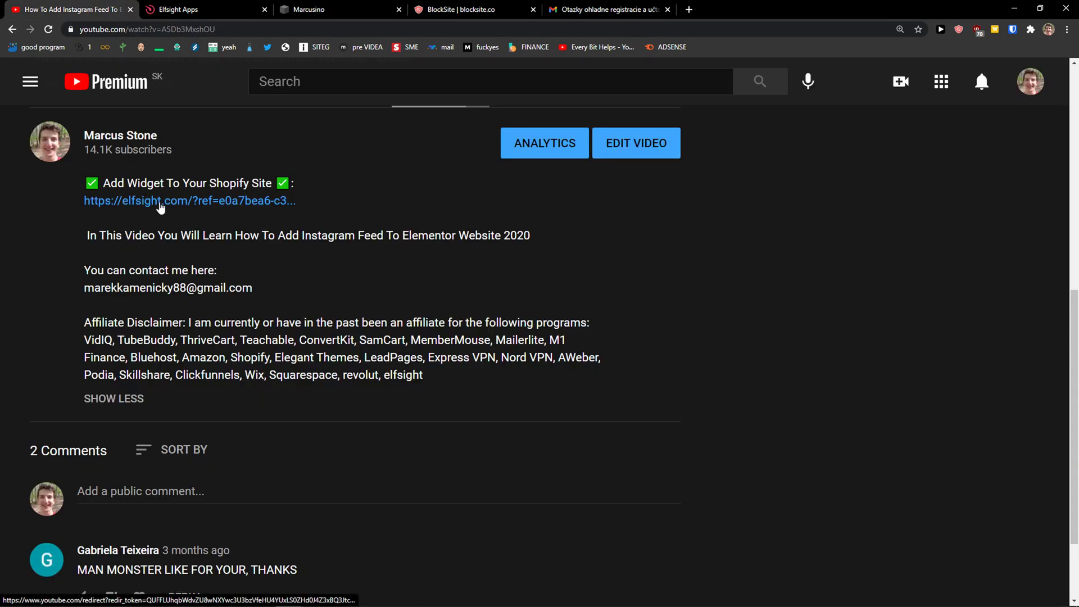
pyautogui.click(158, 200)
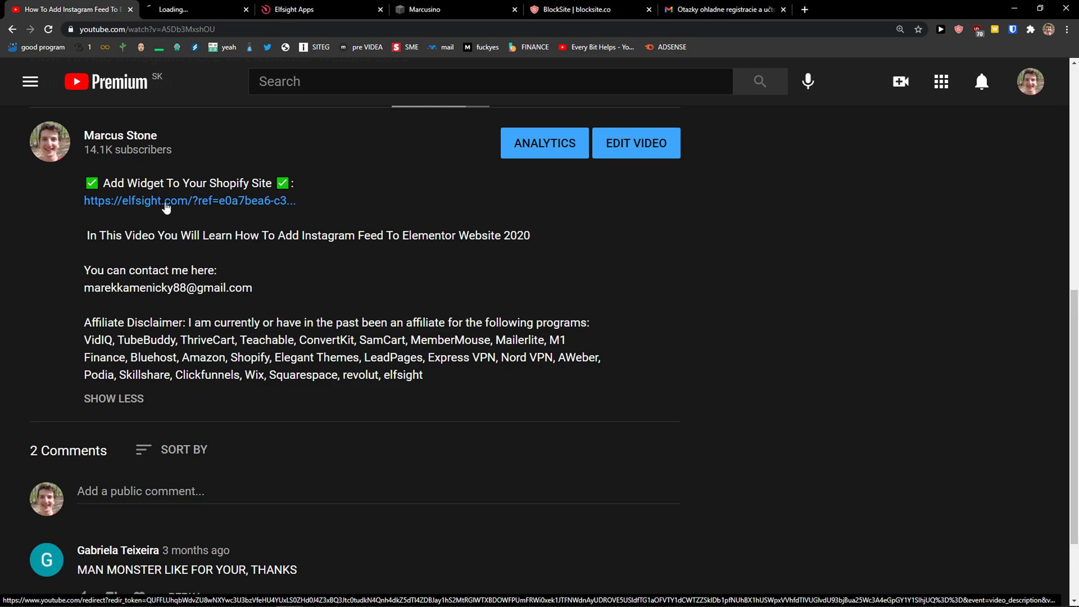
pyautogui.click(189, 200)
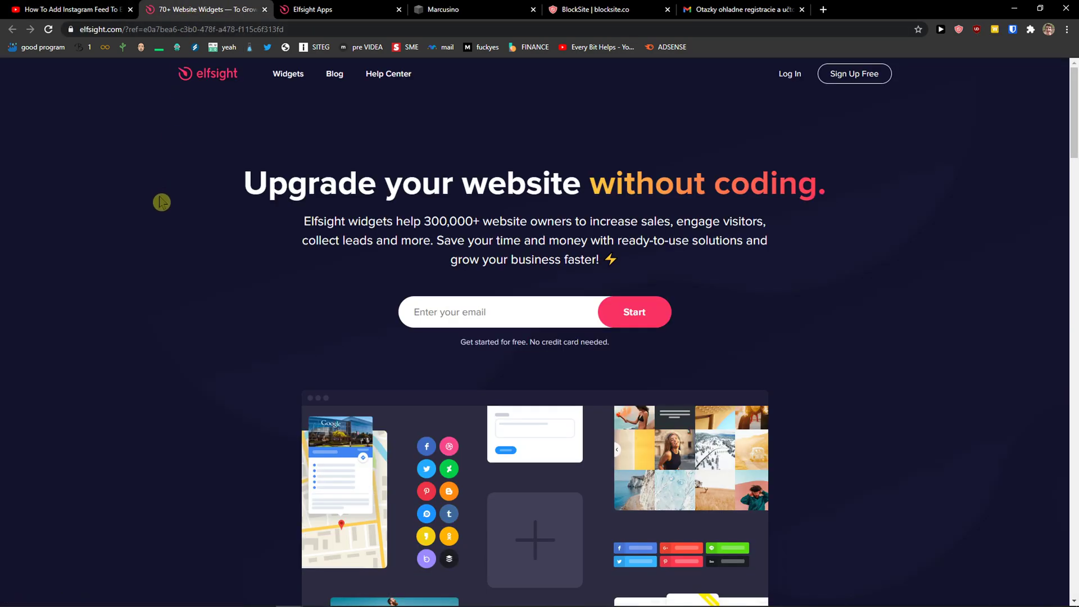
pyautogui.moveTo(158, 211)
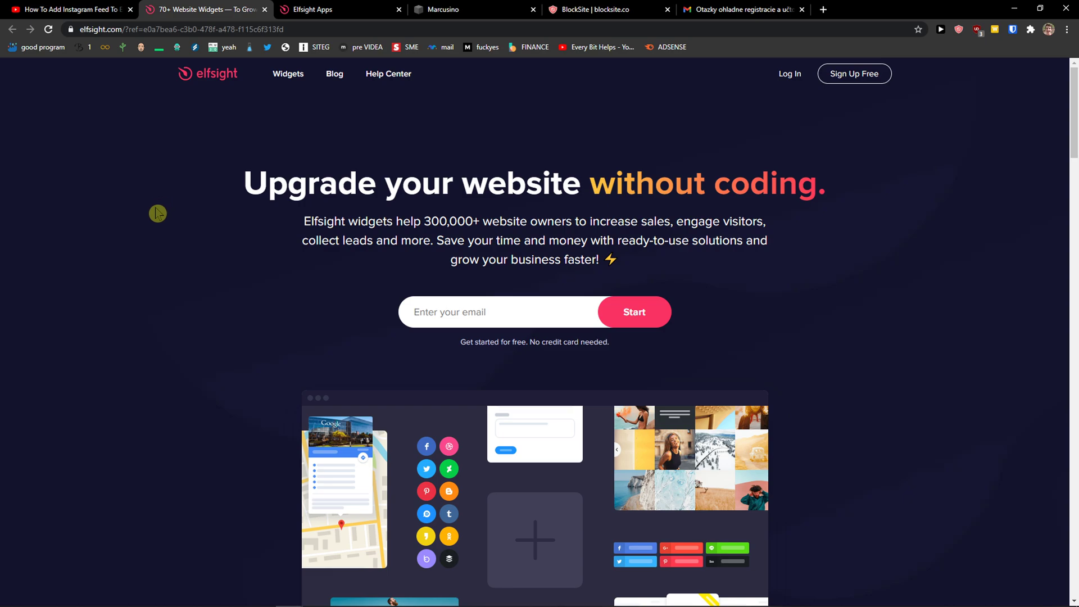
pyautogui.moveTo(156, 220)
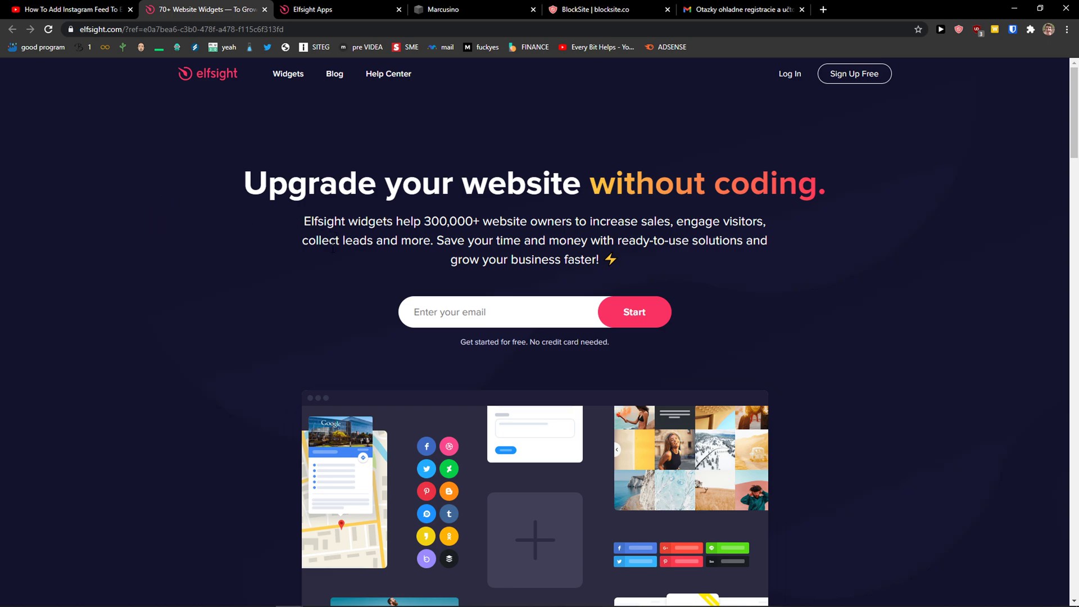
pyautogui.moveTo(855, 74)
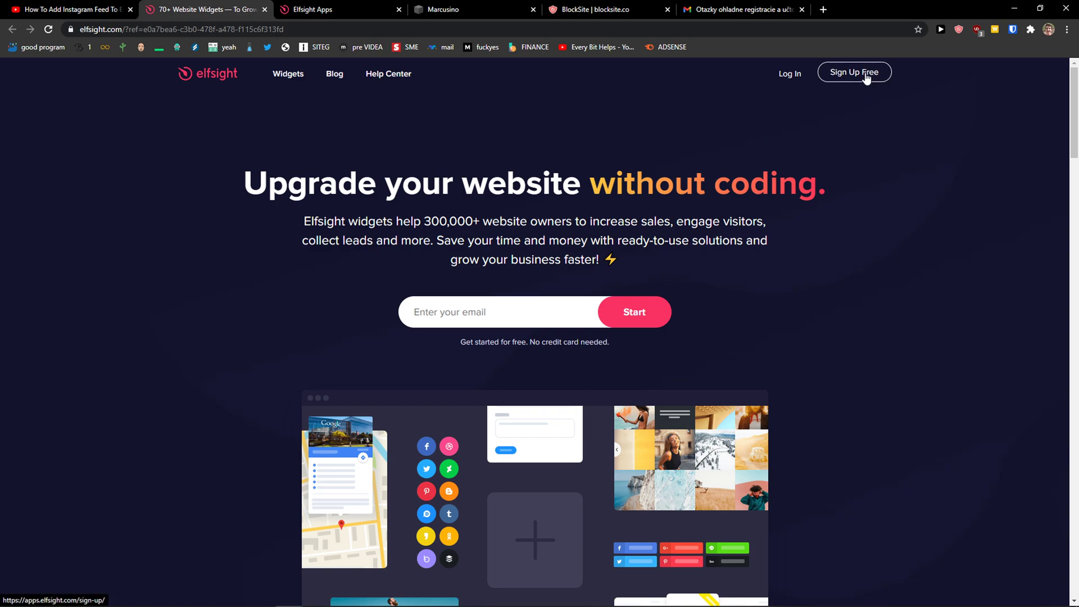
# Log in to the Elfsight applications dashboard and search the app catalogue for 'trust'
pyautogui.click(853, 72)
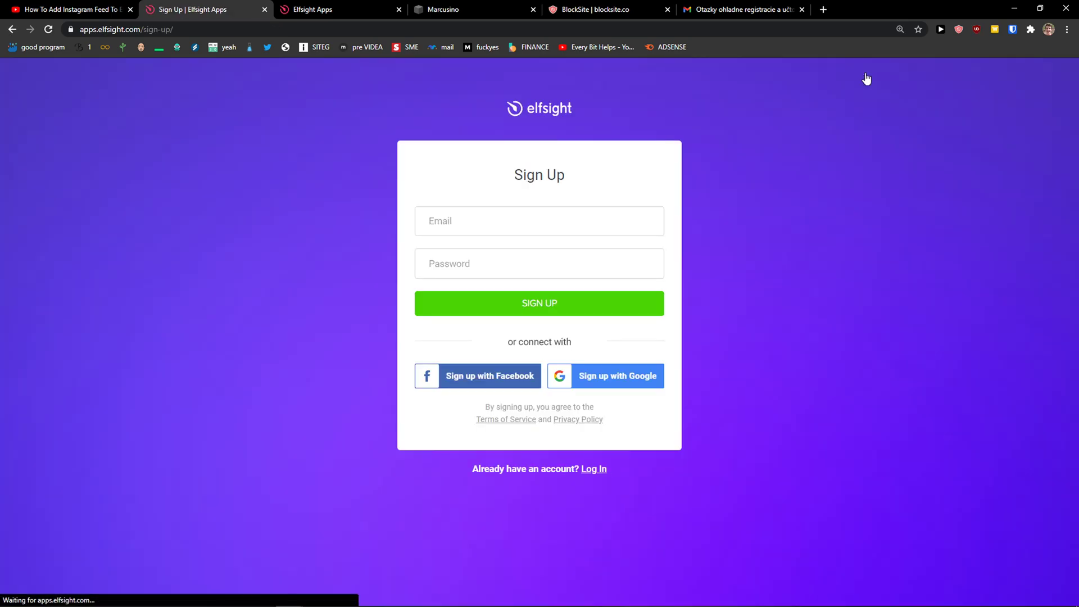
pyautogui.click(539, 222)
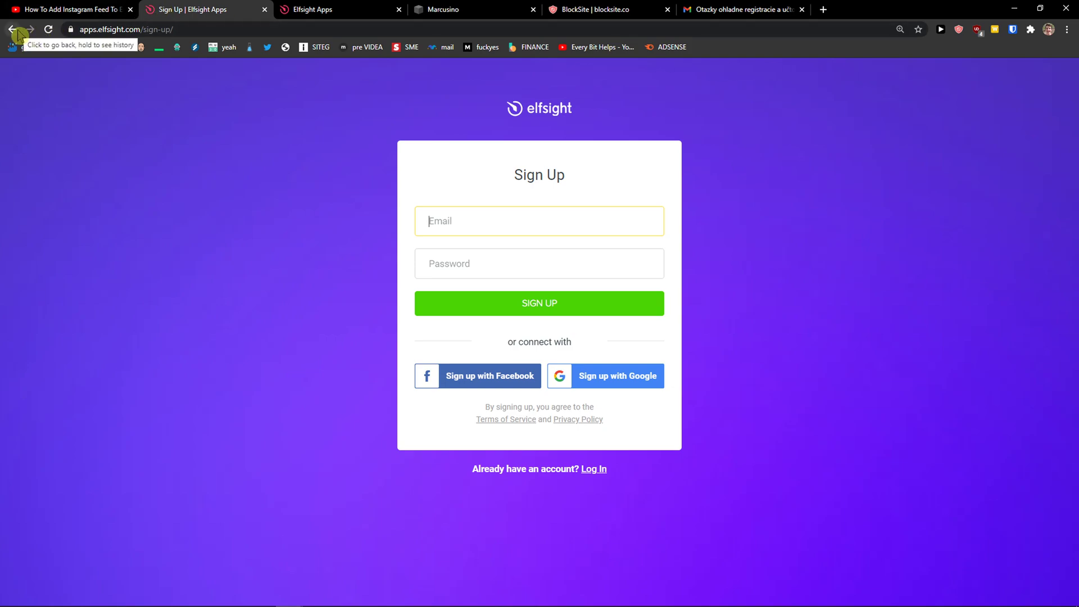
pyautogui.click(12, 29)
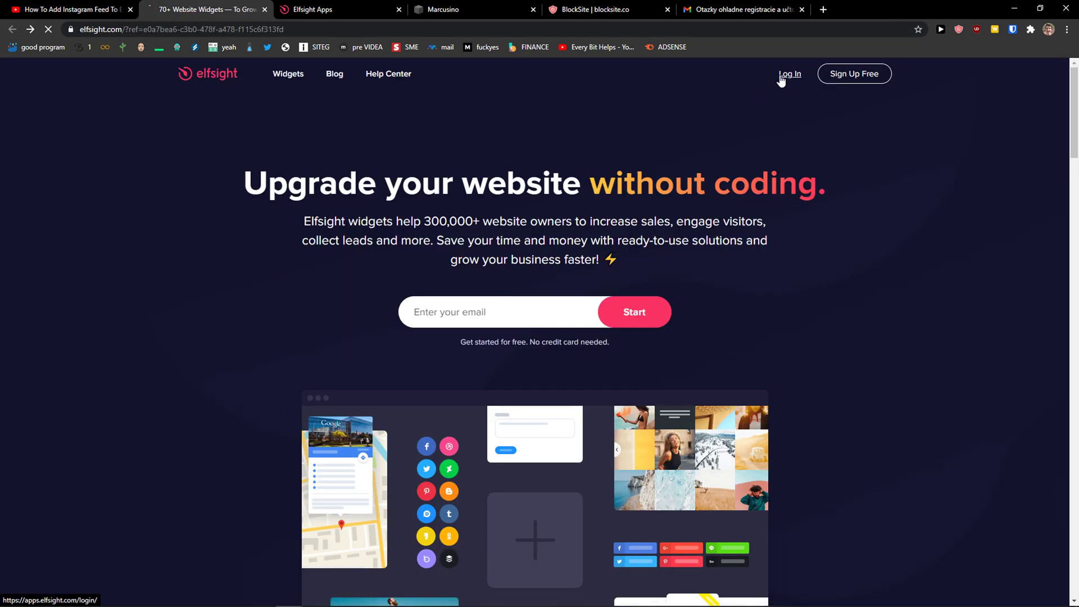
pyautogui.click(790, 74)
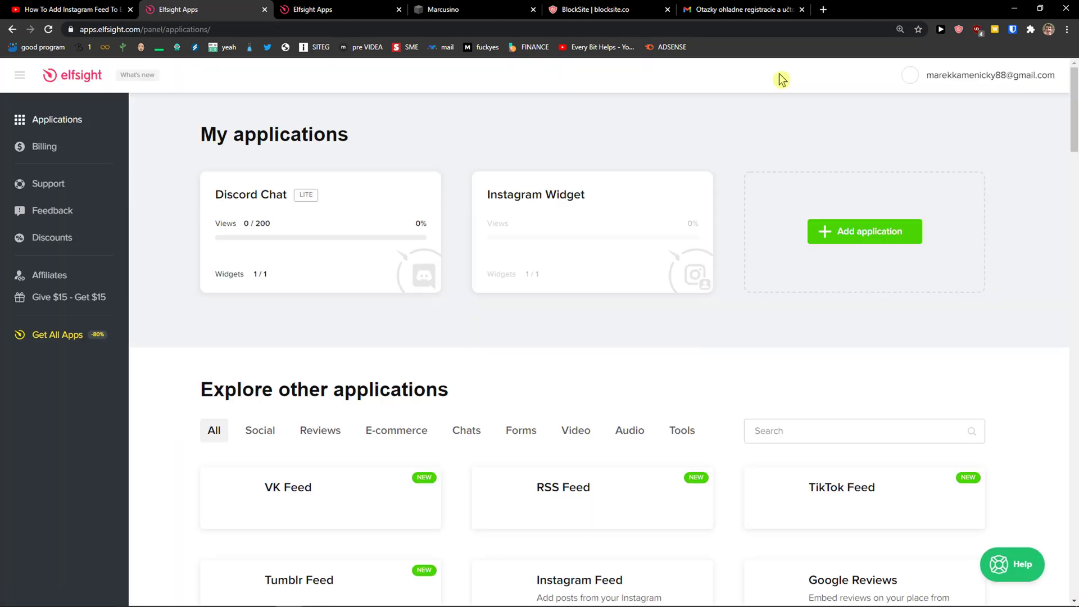
pyautogui.scroll(-3)
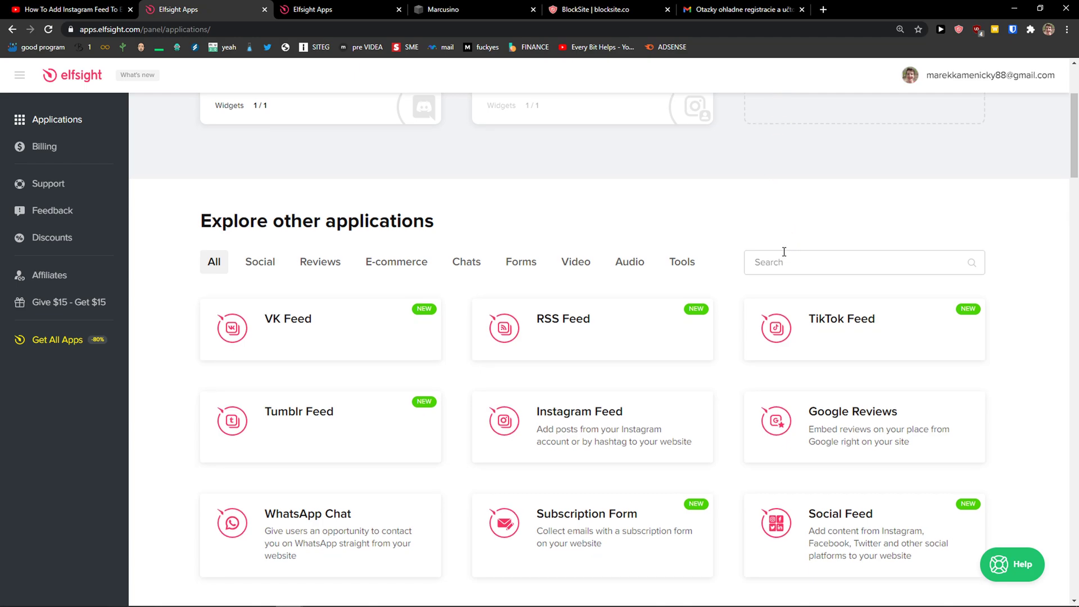
pyautogui.write('trust')
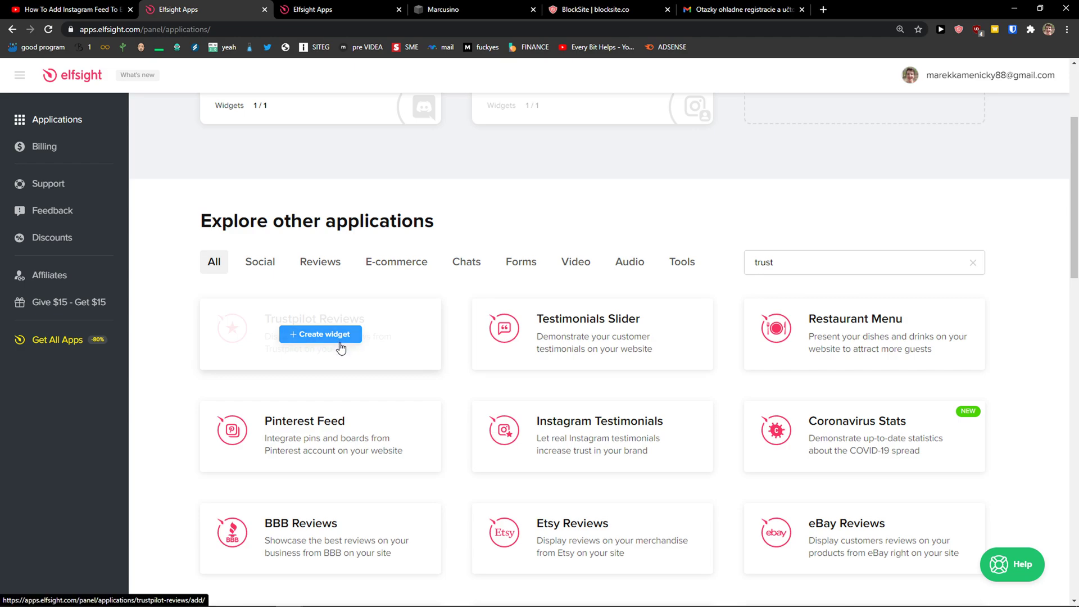
# Create a Trustpilot Reviews widget and preview its grid, default, carousel and list layouts
pyautogui.click(319, 334)
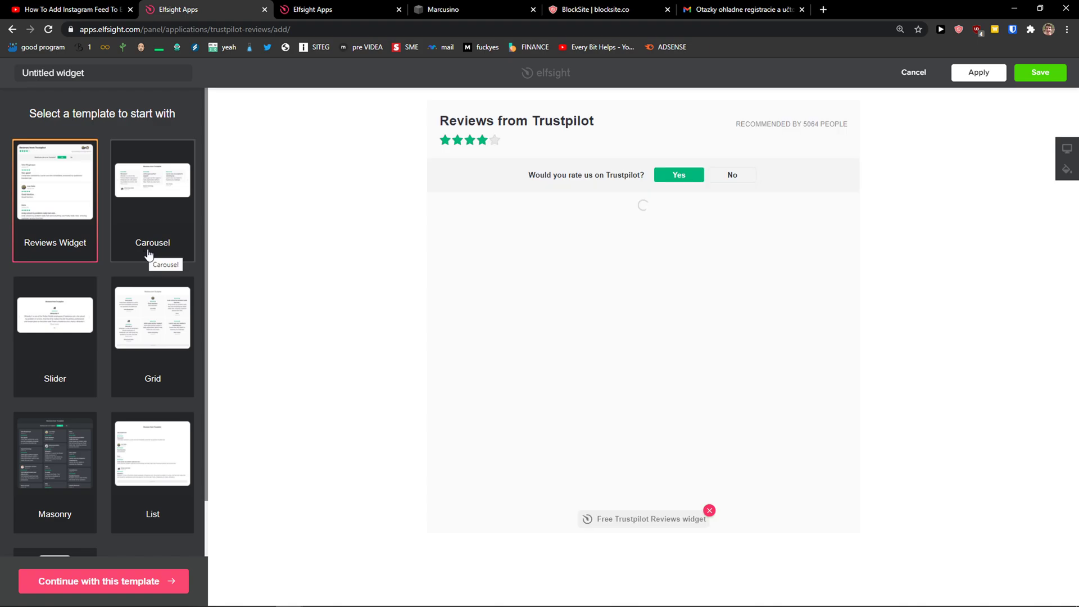
pyautogui.click(152, 316)
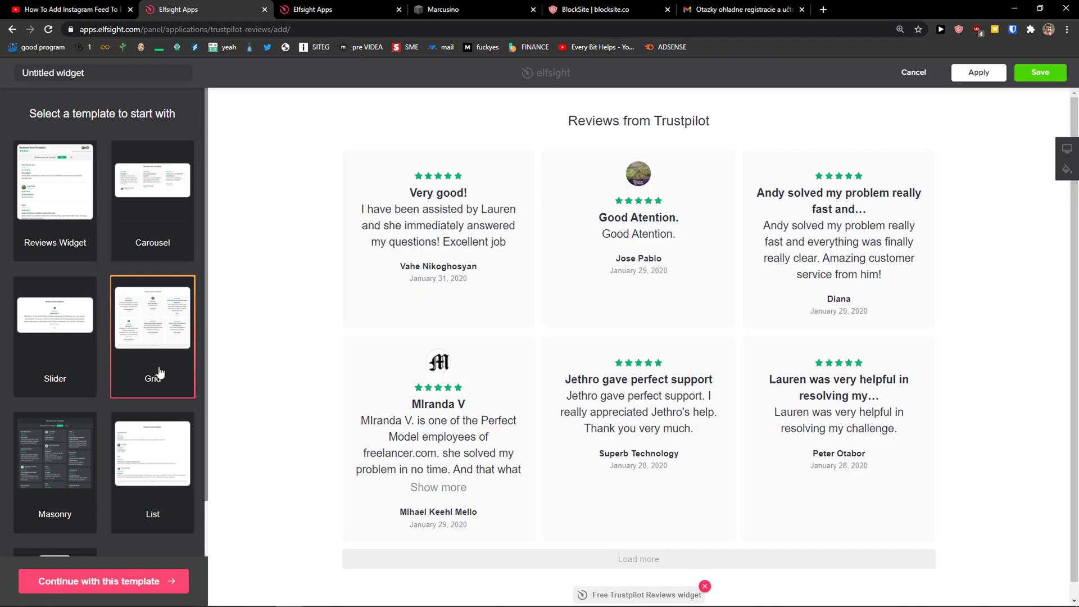
pyautogui.click(54, 181)
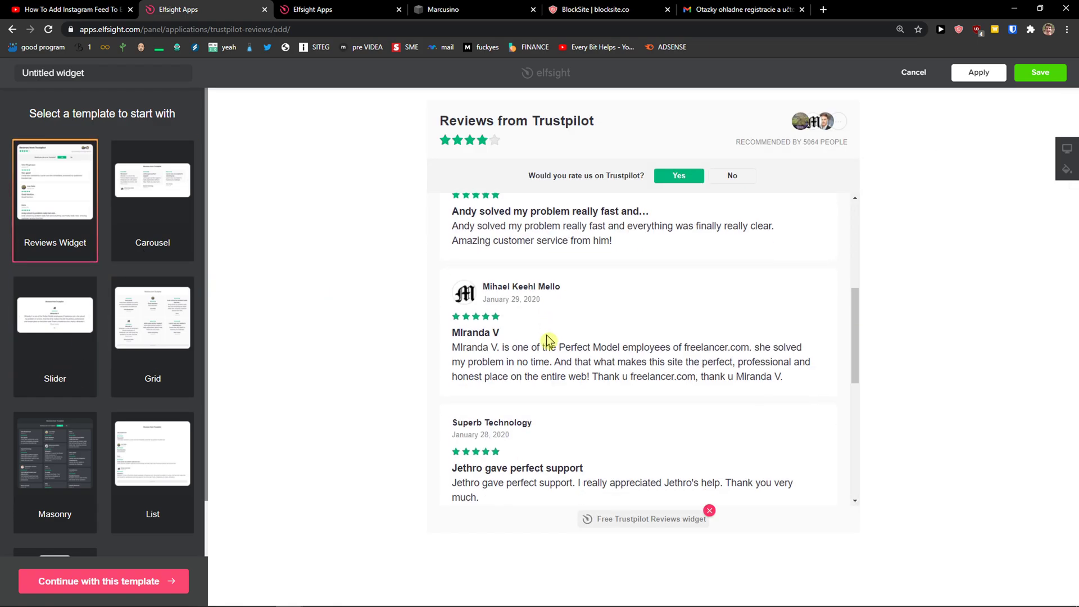
pyautogui.click(152, 180)
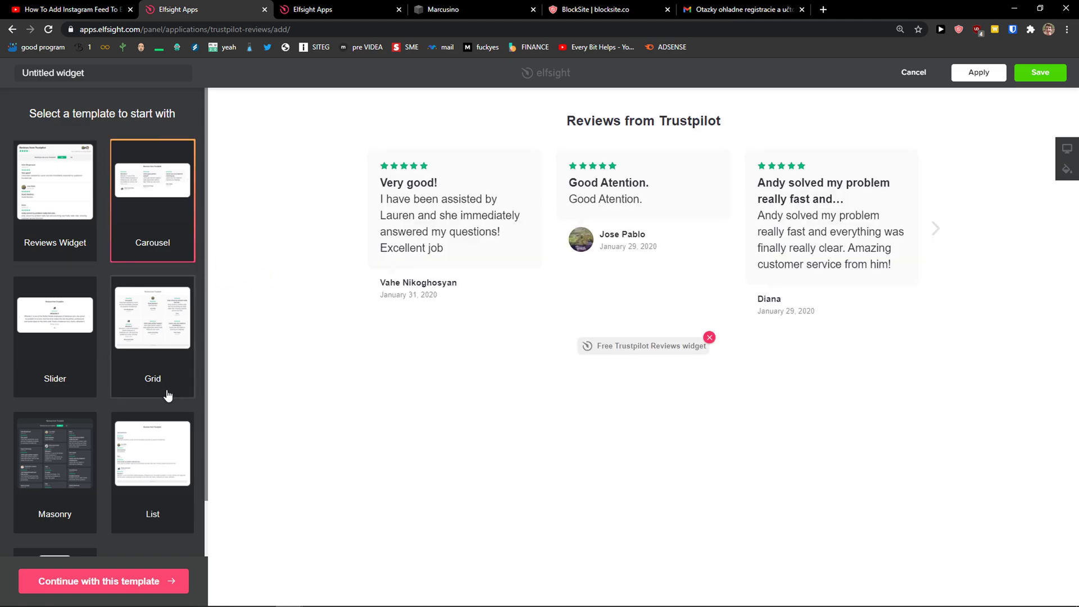
pyautogui.click(152, 452)
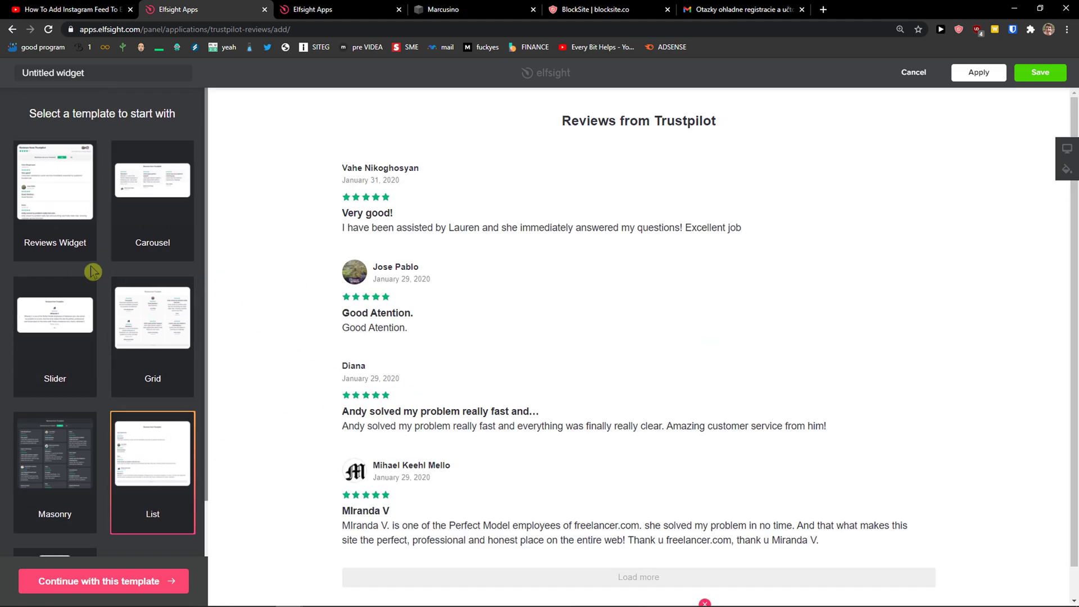
pyautogui.click(102, 581)
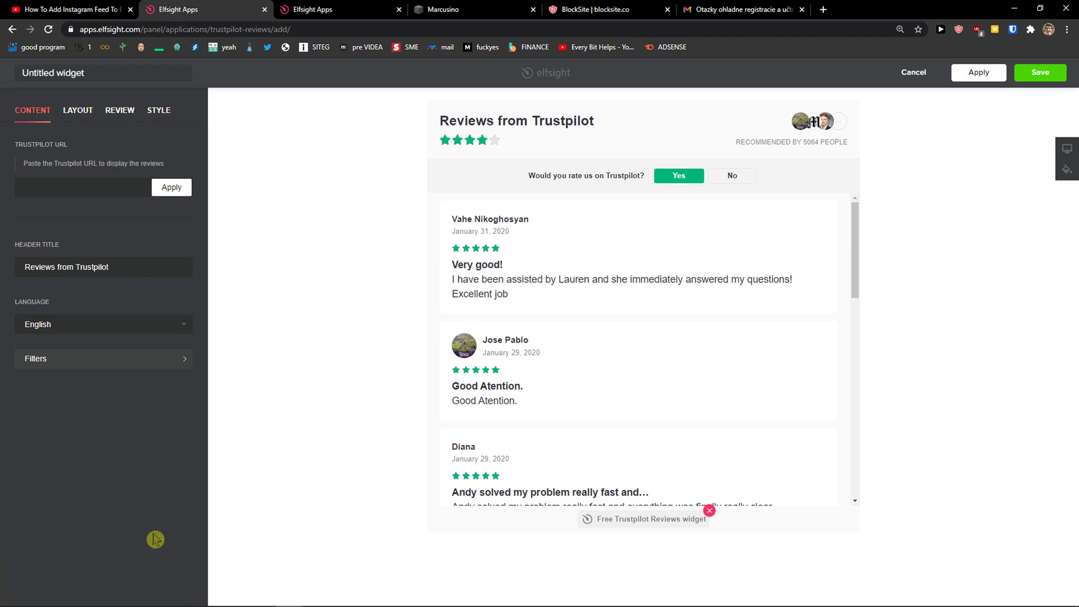
pyautogui.click(81, 188)
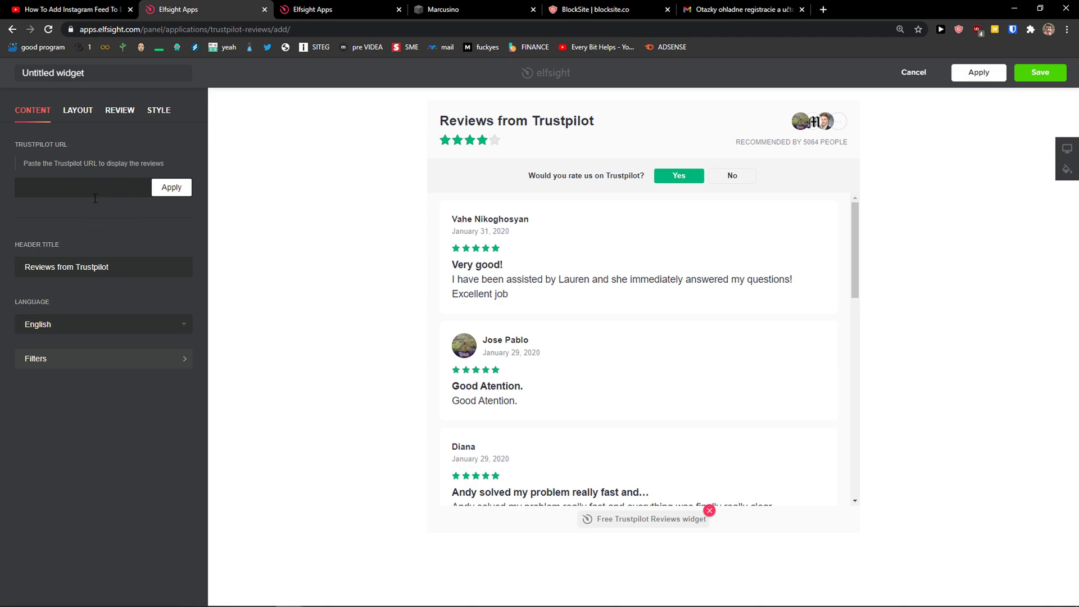
# In the review filters, limit the widget to 4 displayed reviews with a 5-star minimum
pyautogui.click(78, 111)
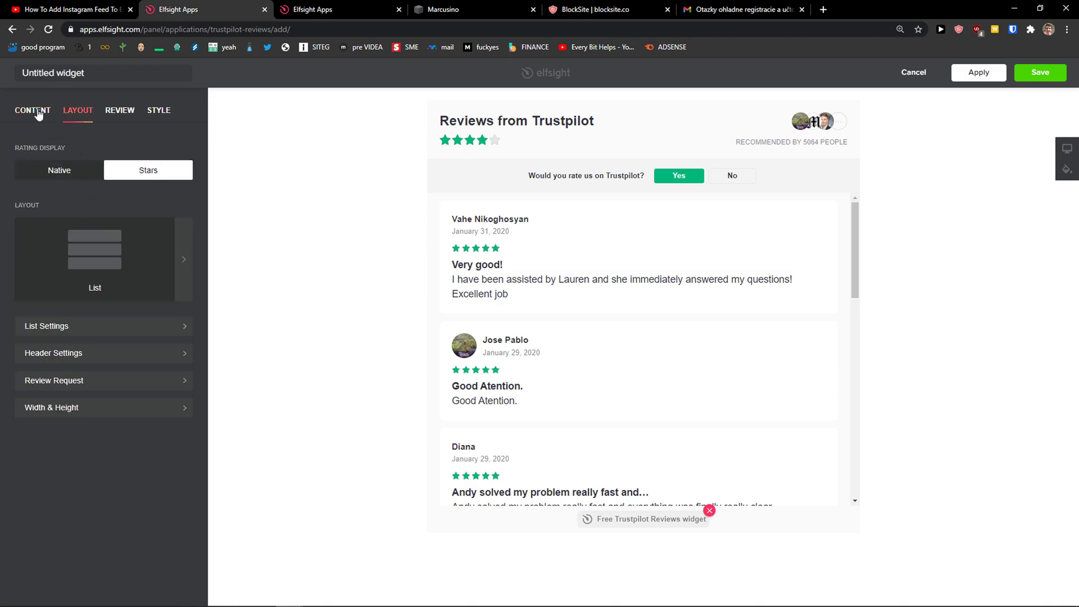
pyautogui.click(120, 110)
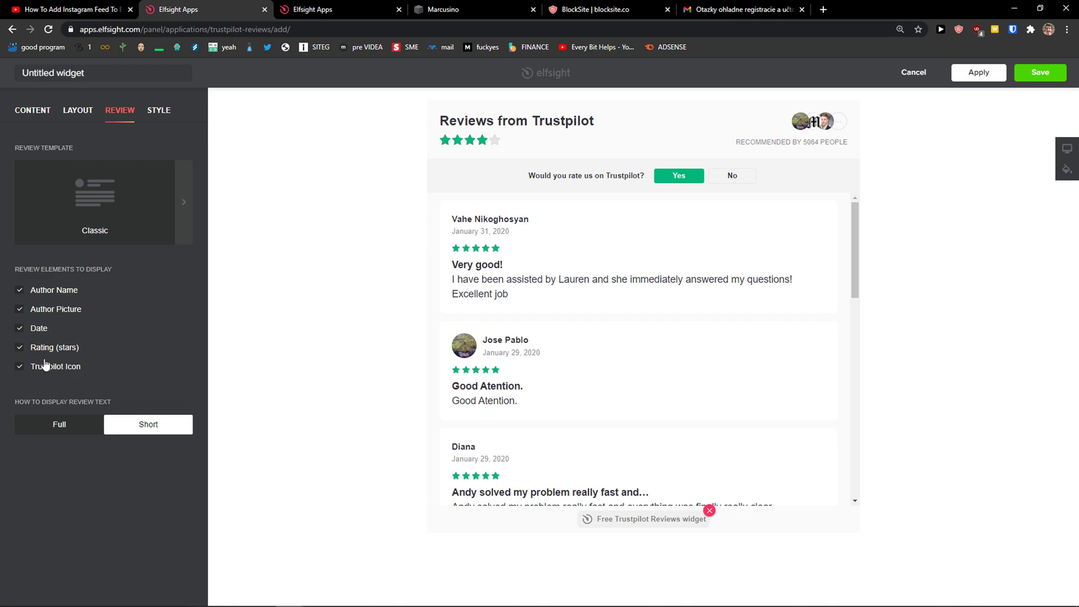
pyautogui.click(19, 367)
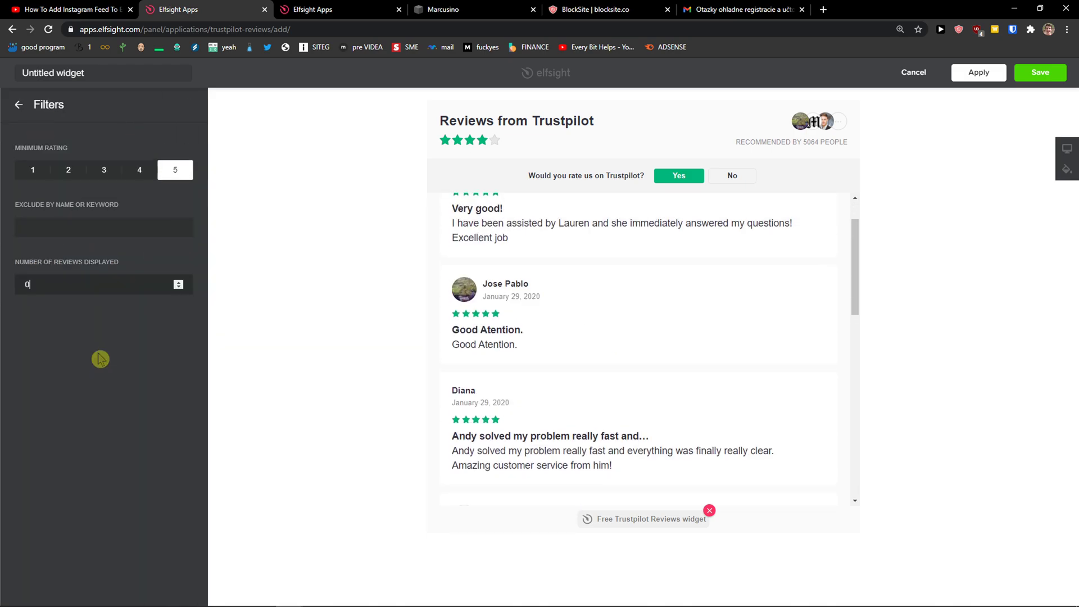
pyautogui.write('4')
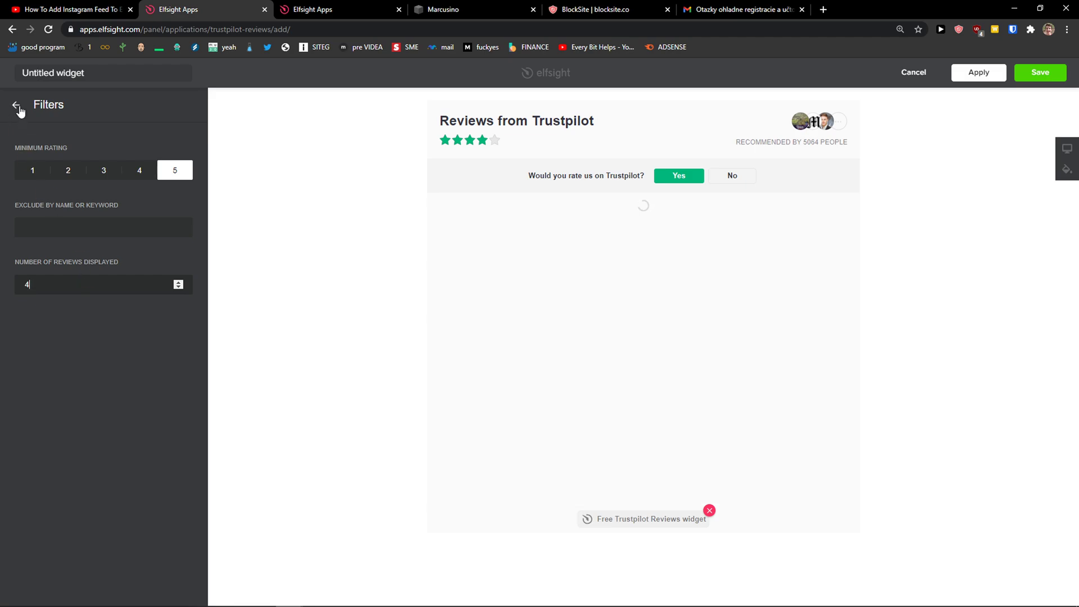
pyautogui.click(16, 105)
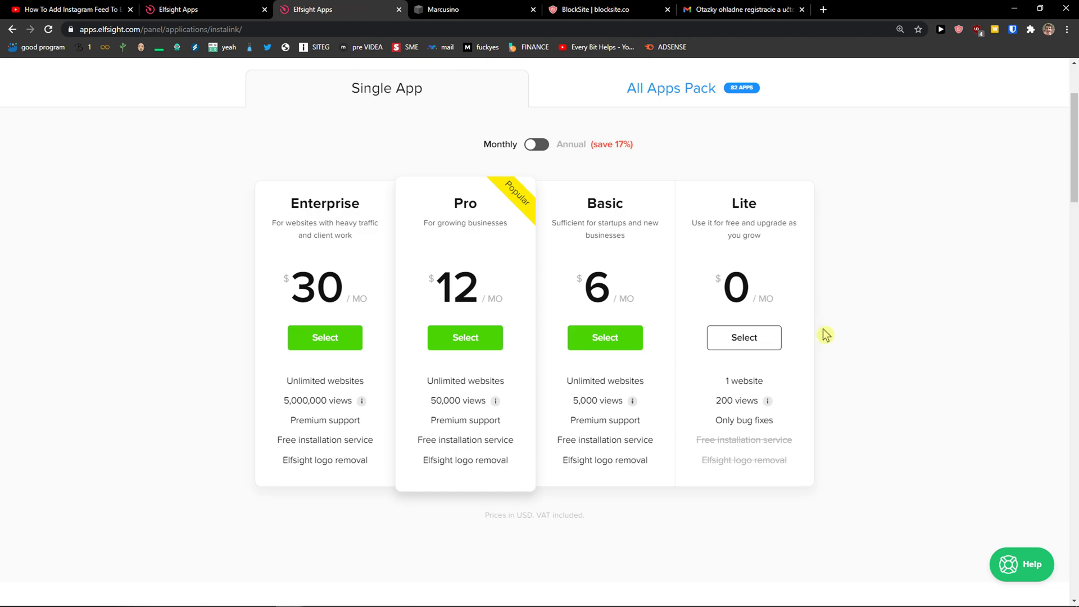
pyautogui.moveTo(548, 441)
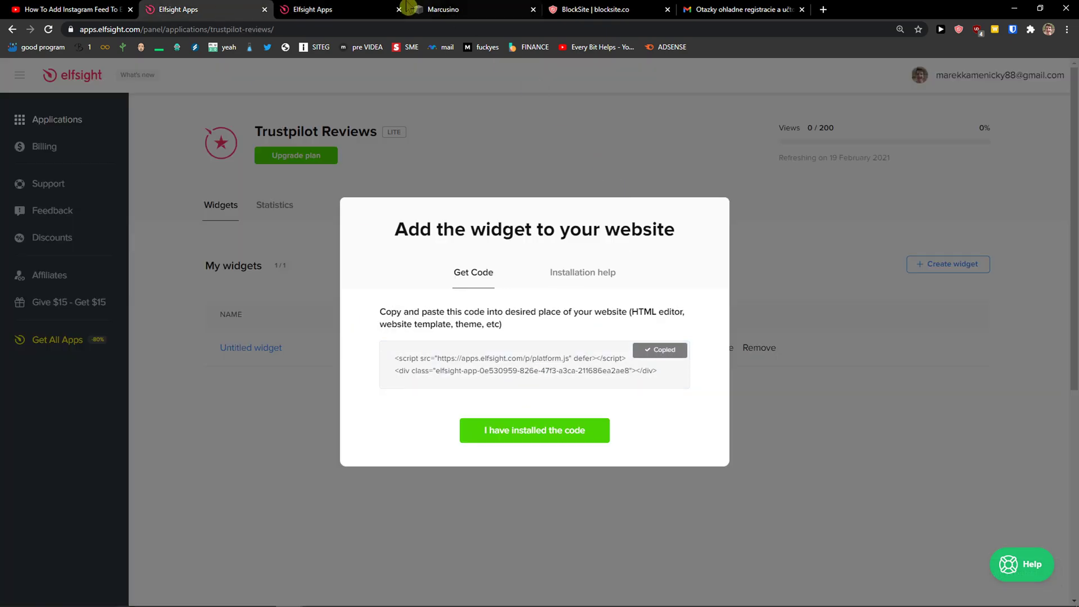
# Insert a code block with the Elfsight widget code above the heading and save the page
pyautogui.click(441, 9)
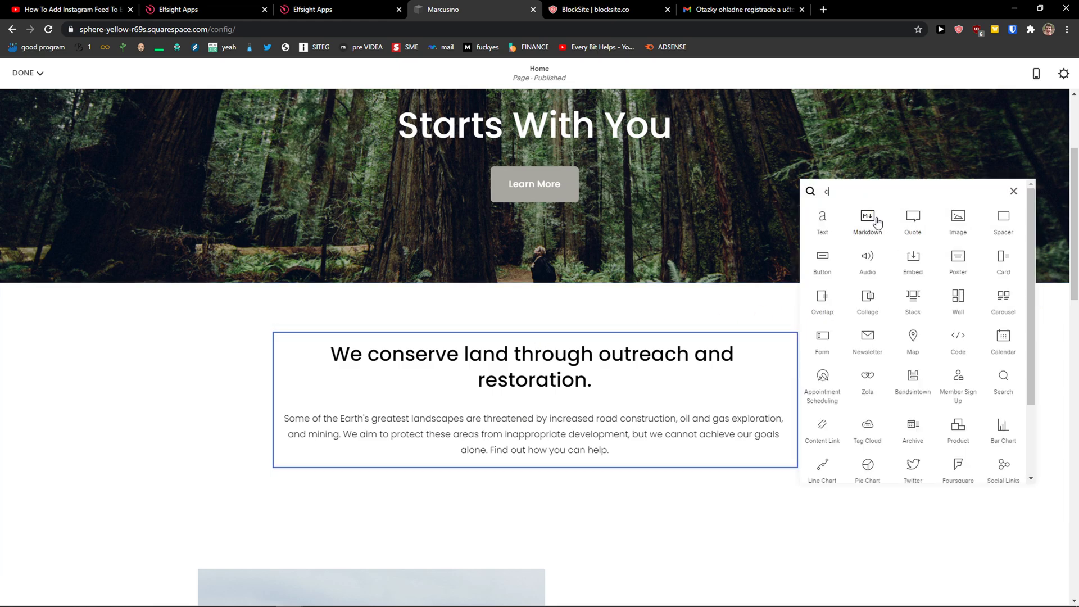
pyautogui.click(958, 337)
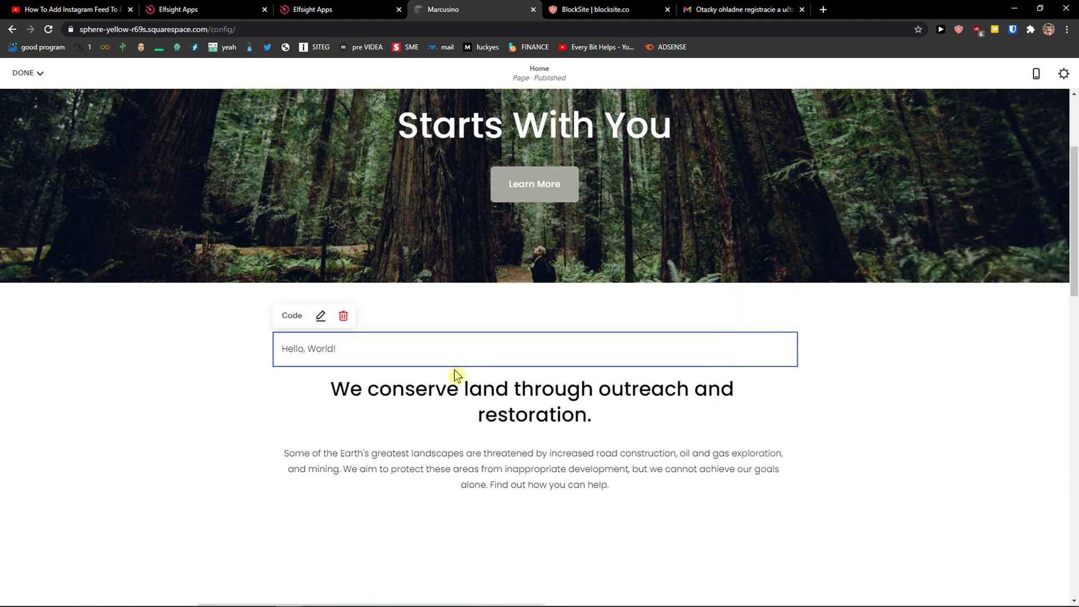
pyautogui.click(23, 73)
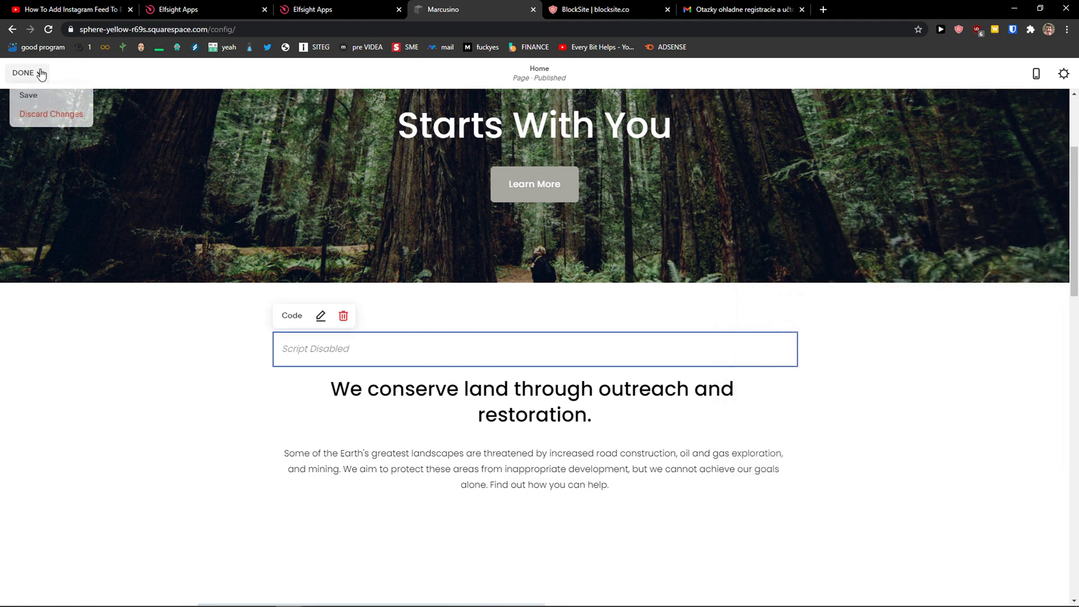
pyautogui.click(22, 73)
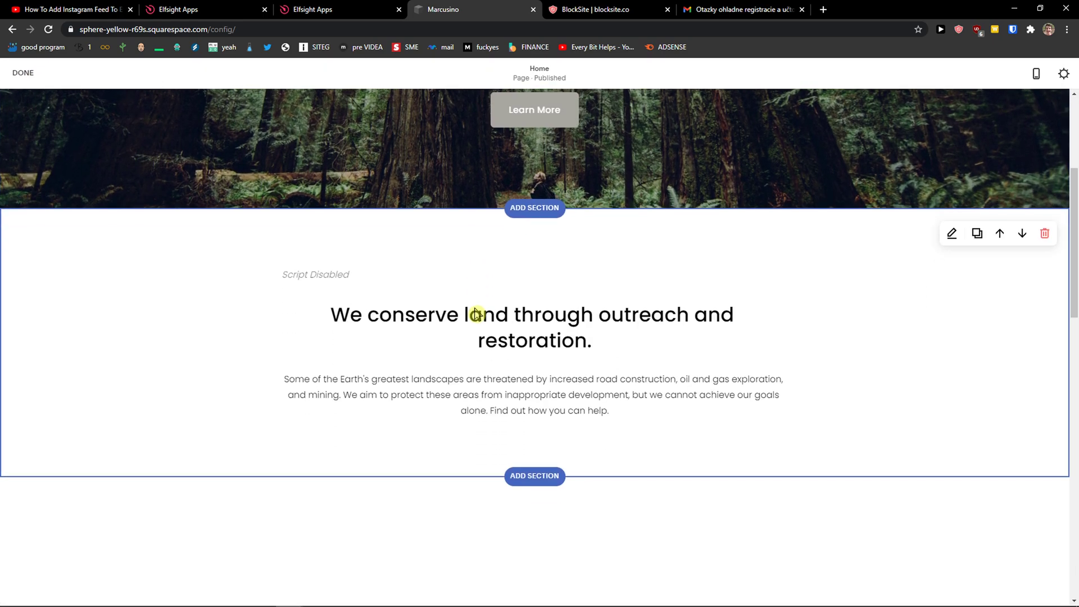
pyautogui.scroll(-3)
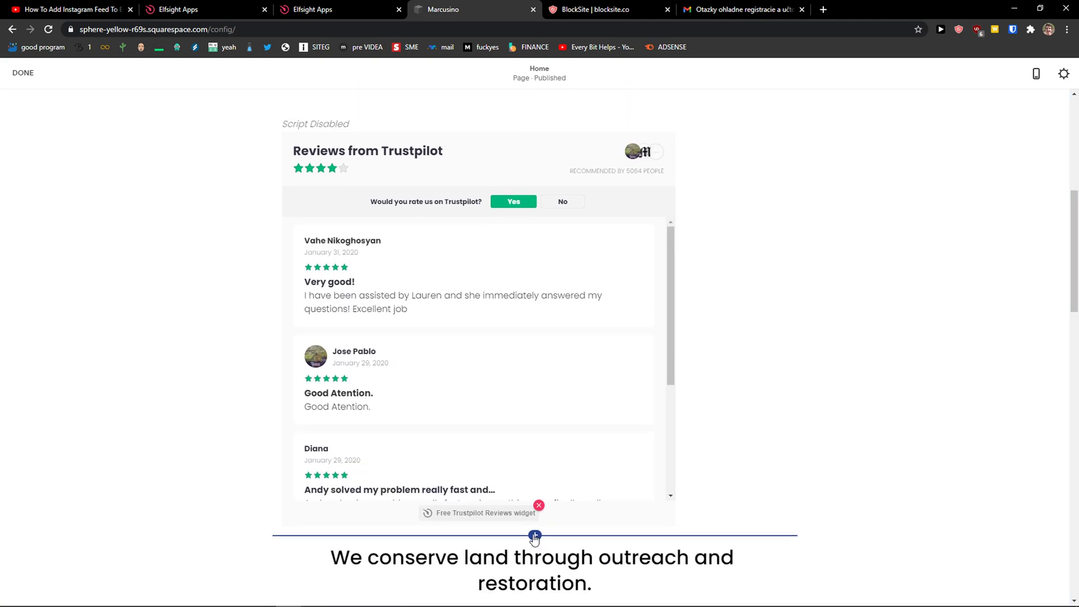
# Add a Spacer block to the left of the reviews widget, found by searching 's'
pyautogui.click(534, 536)
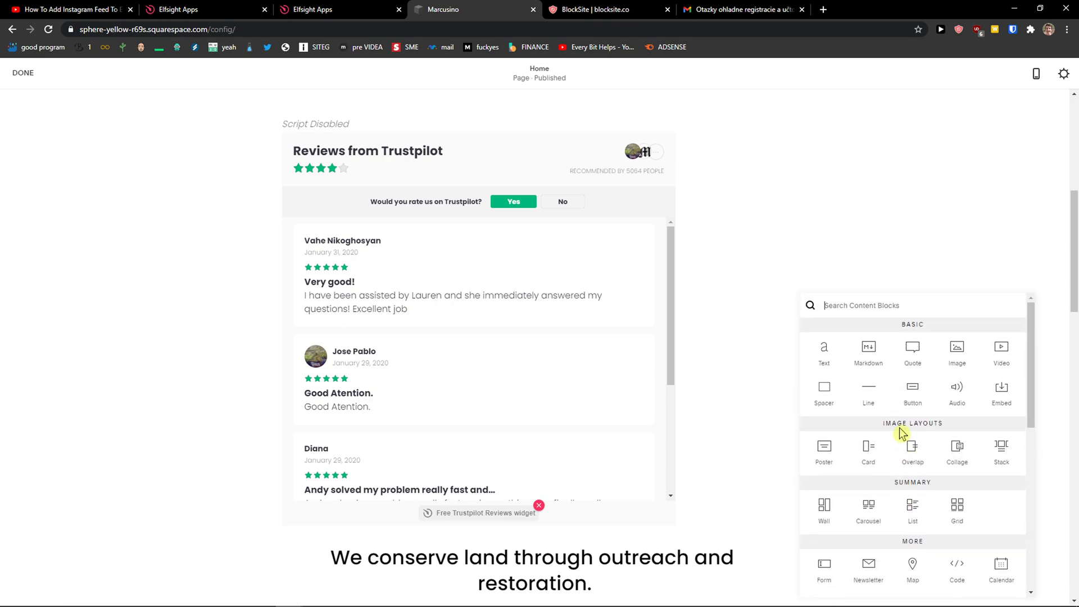
pyautogui.write('s')
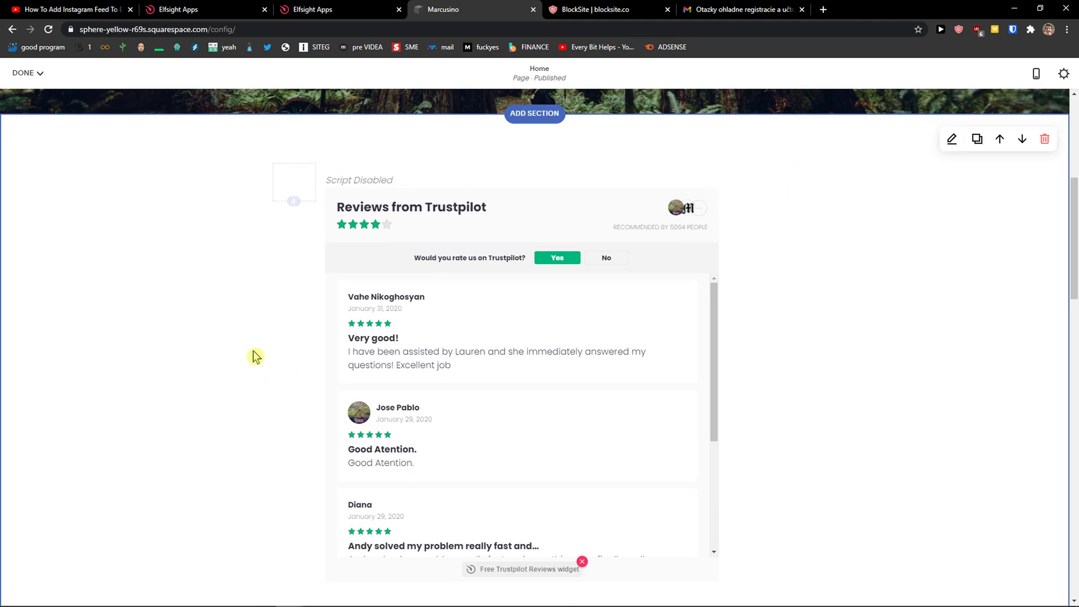
pyautogui.moveTo(233, 345)
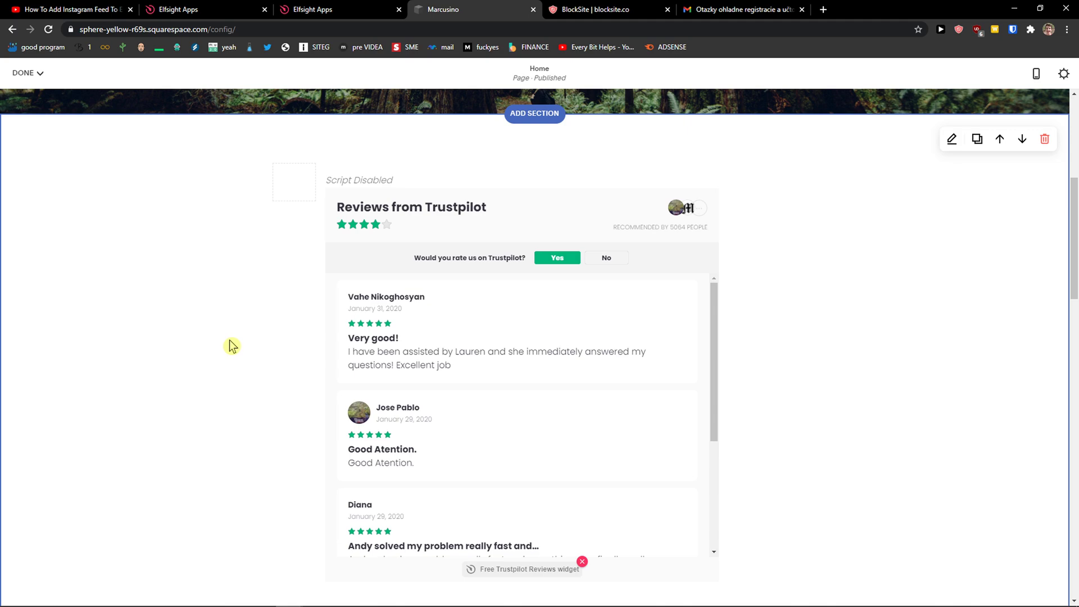
pyautogui.moveTo(230, 345)
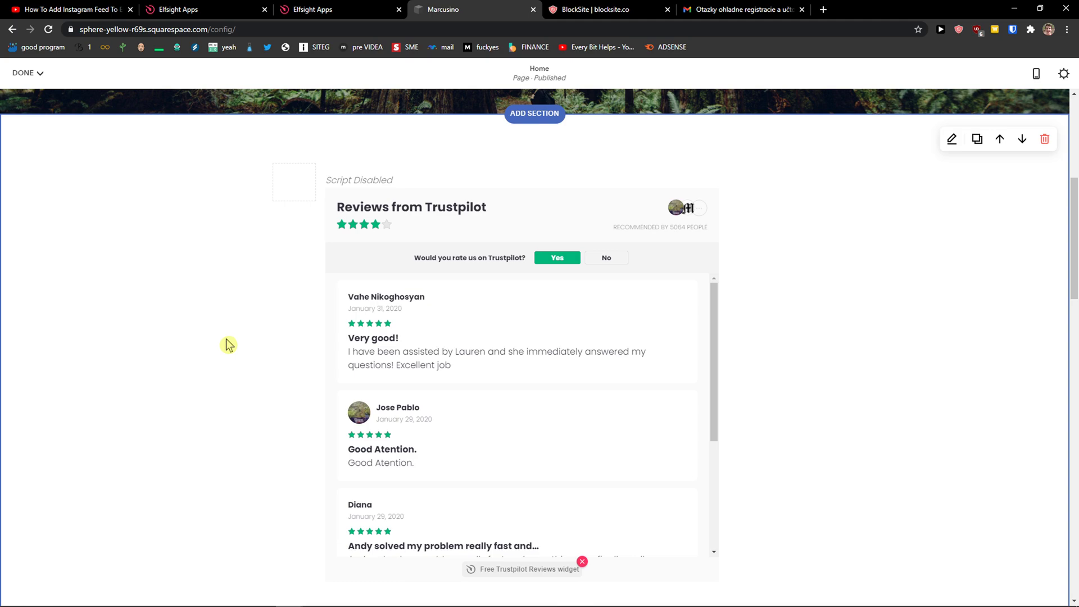
pyautogui.moveTo(280, 228)
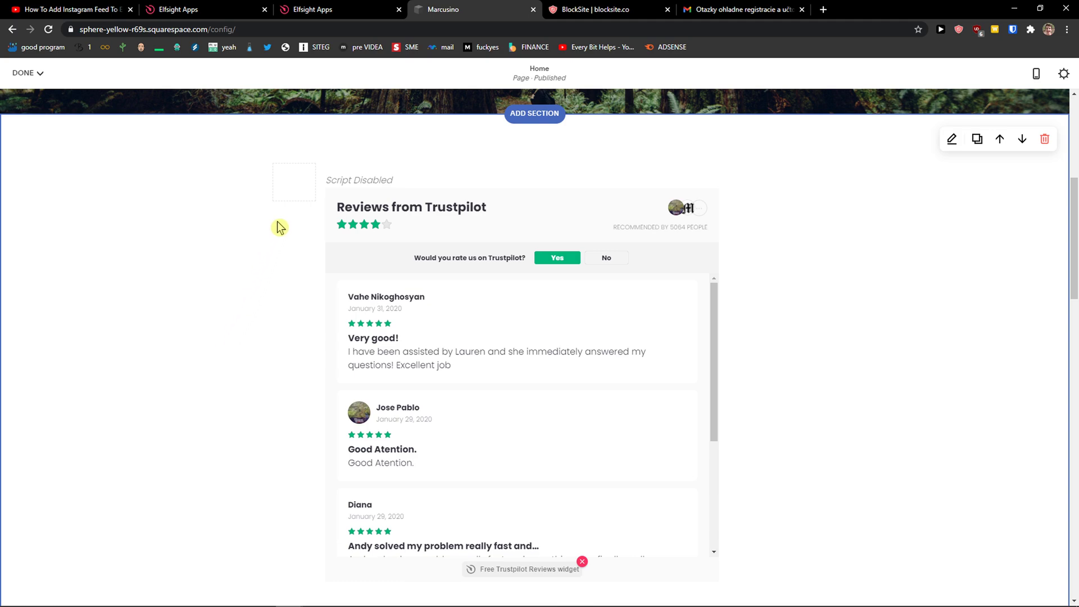